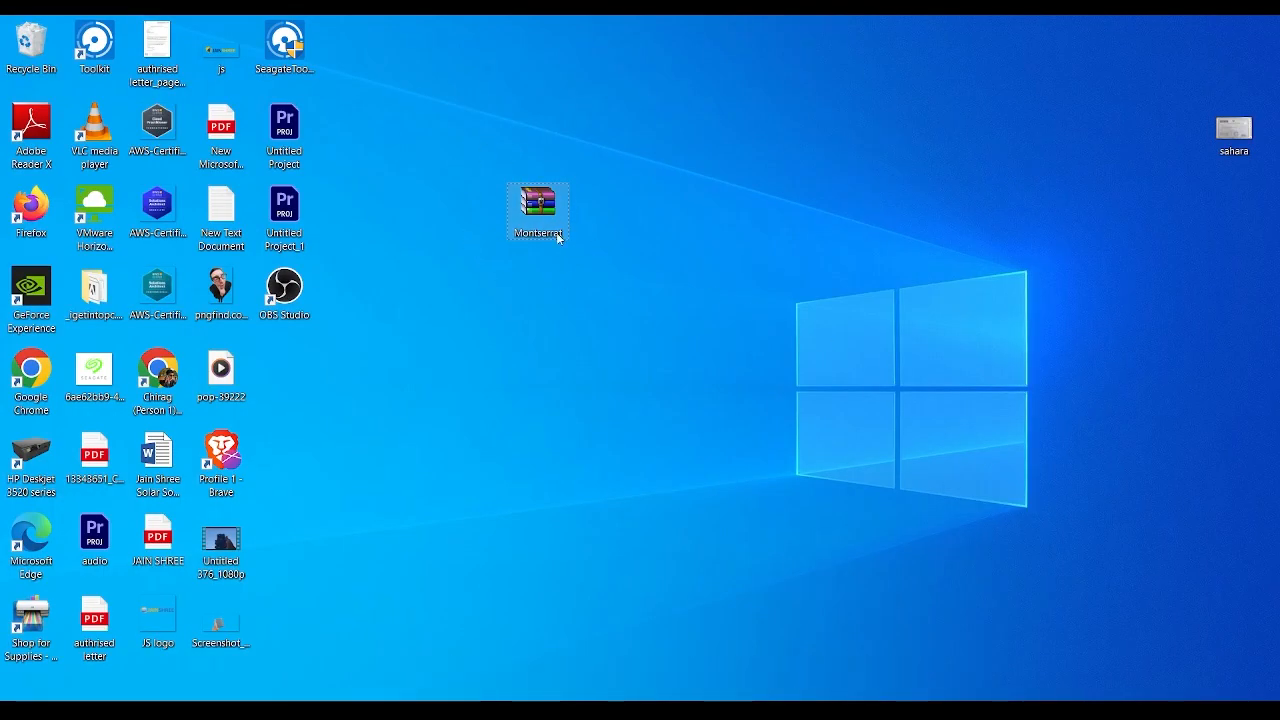
- Open Montserrat.zip in WinRAR and select a Montserrat TrueType font file
double_click(538, 206)
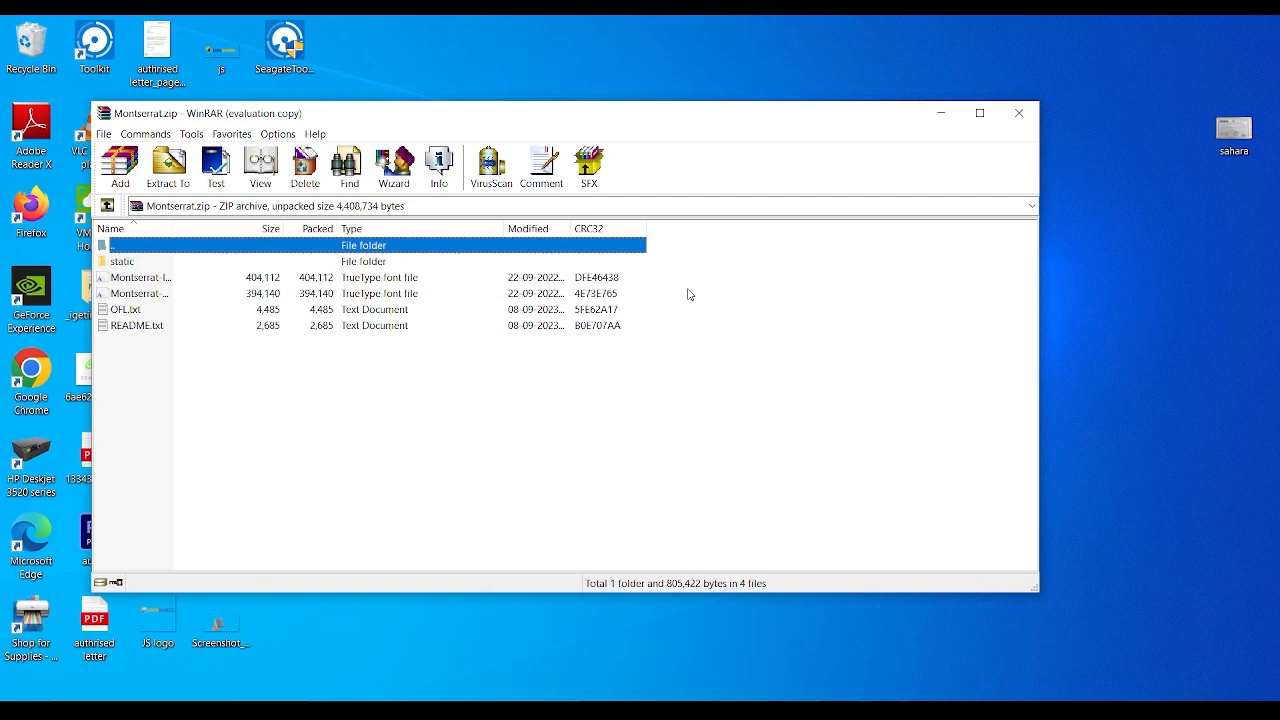
mouse_move(424, 454)
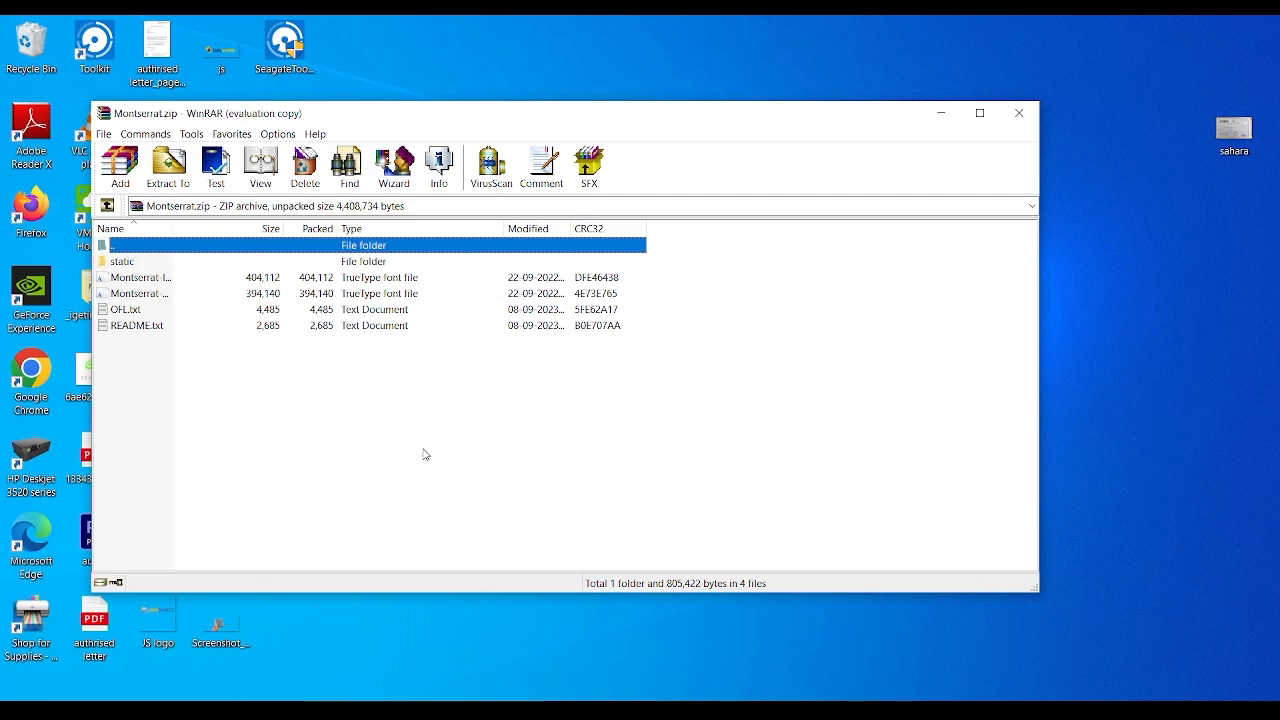
mouse_move(392, 280)
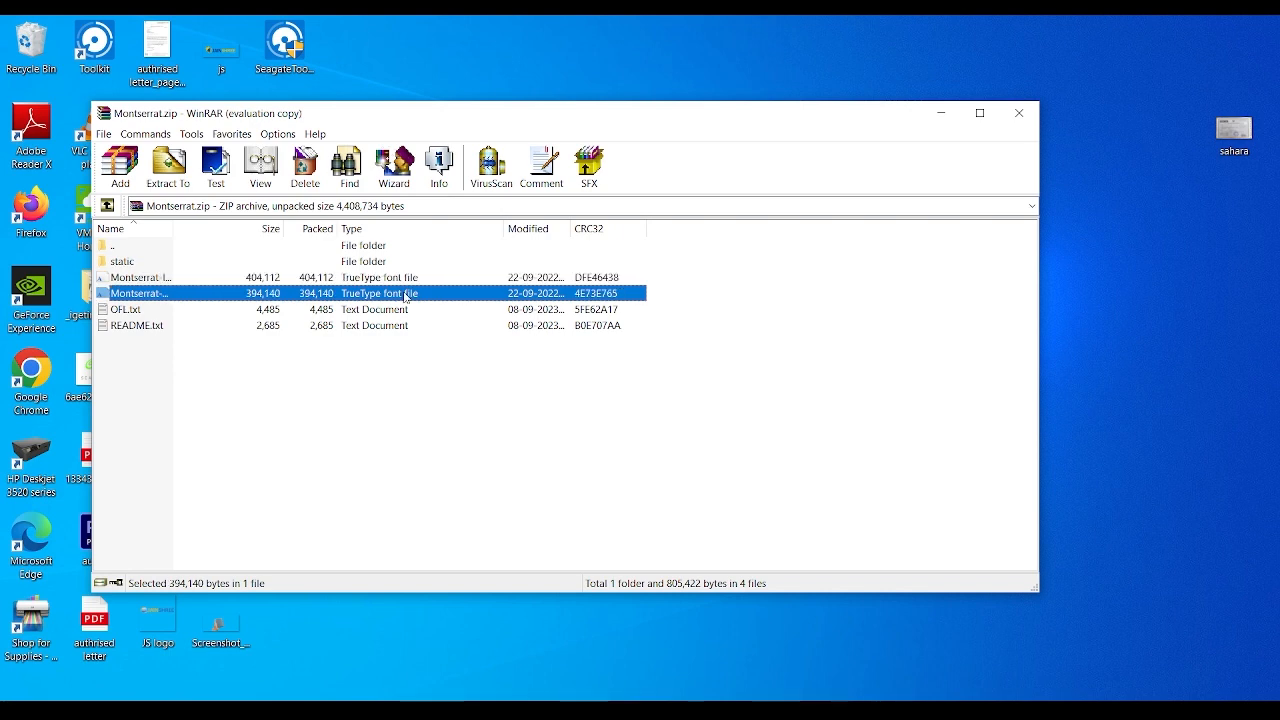
left_click(140, 276)
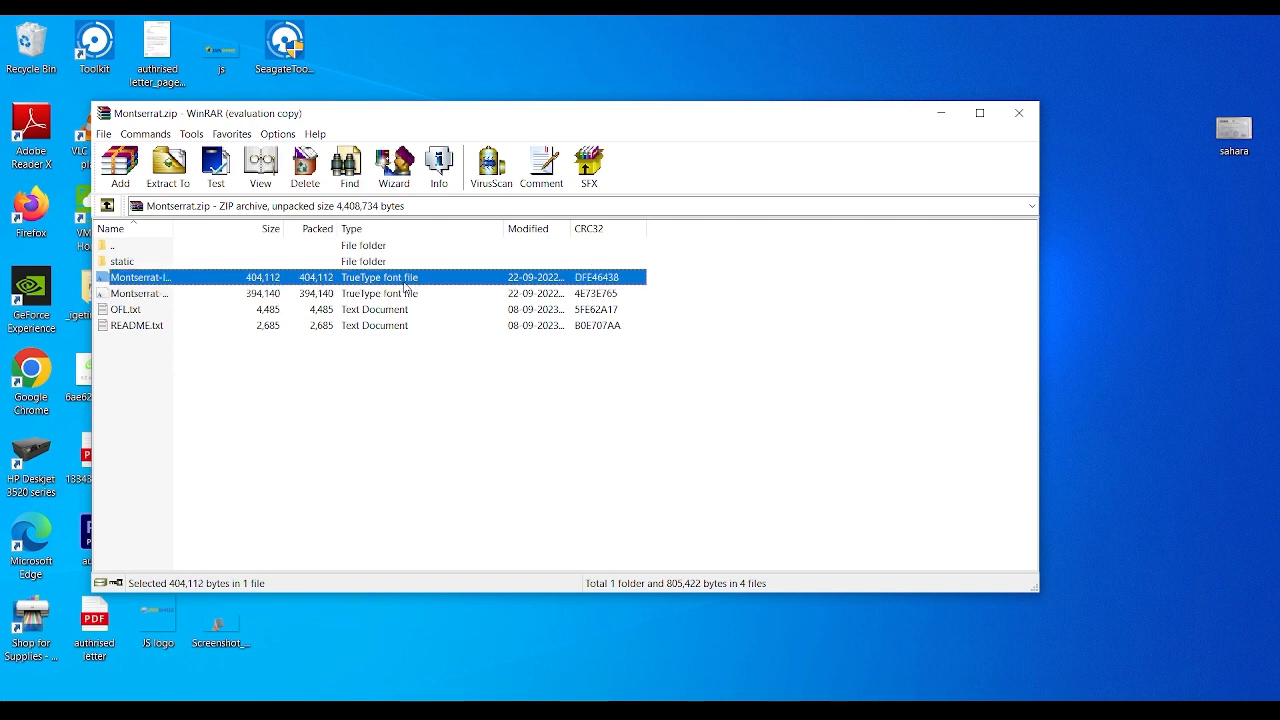
mouse_move(404, 308)
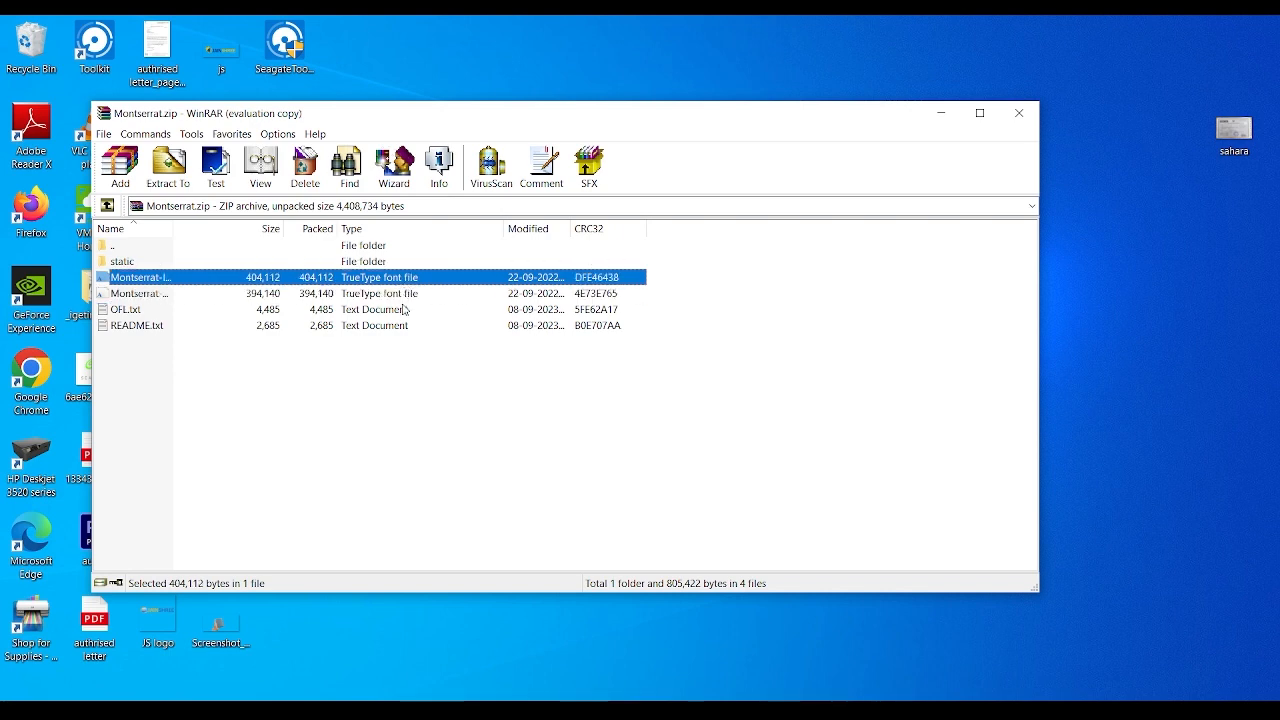
mouse_move(400, 292)
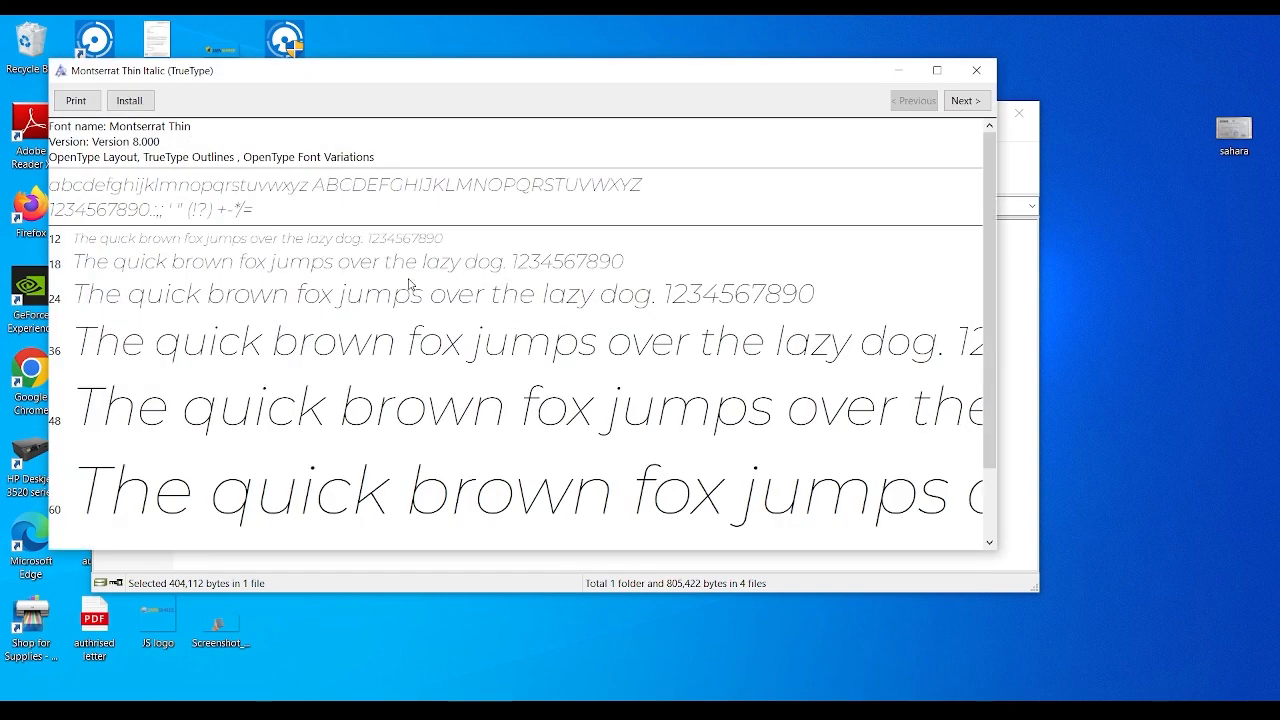
mouse_move(76, 224)
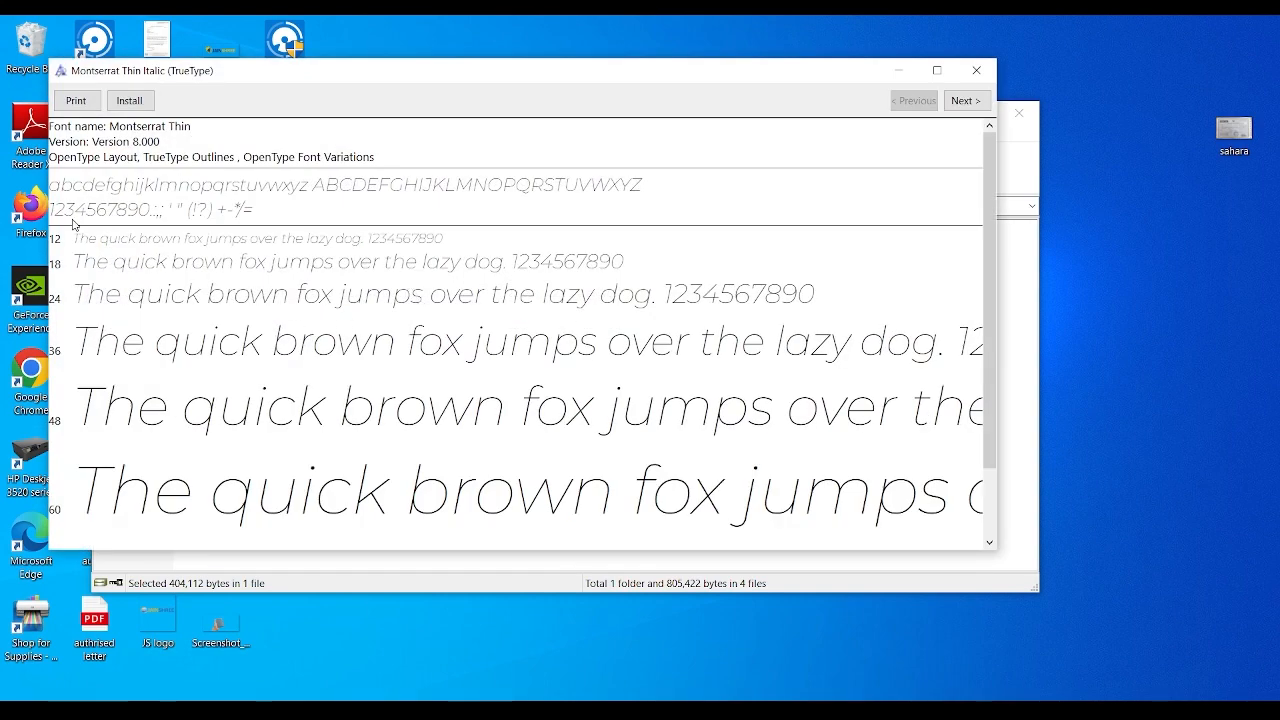
mouse_move(220, 190)
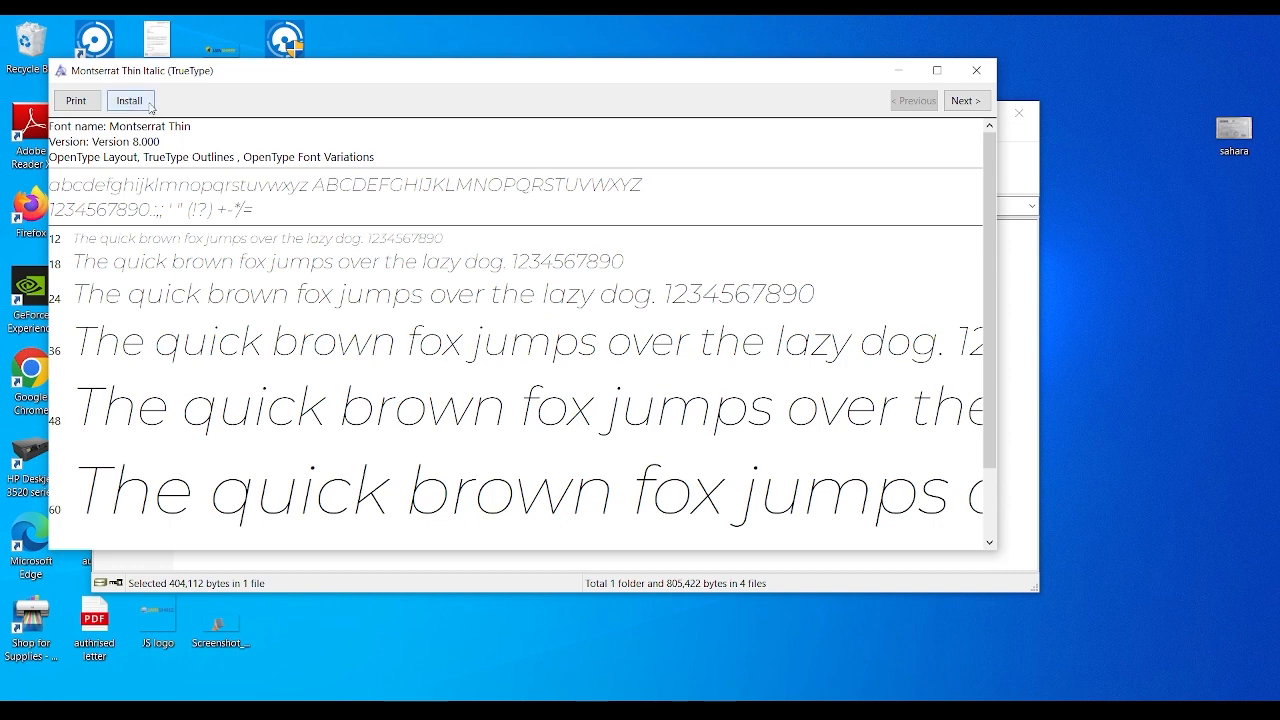
- Install the Montserrat Thin Italic font from the Font Viewer preview
left_click(128, 100)
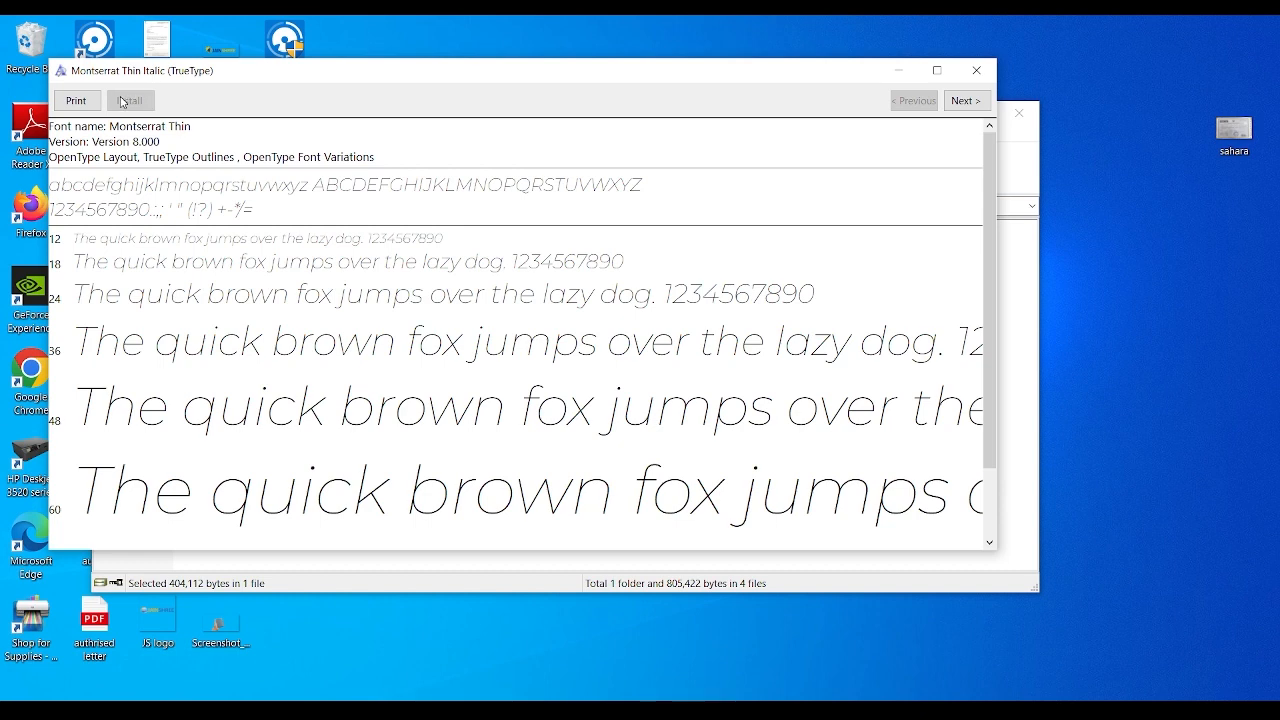
mouse_move(132, 104)
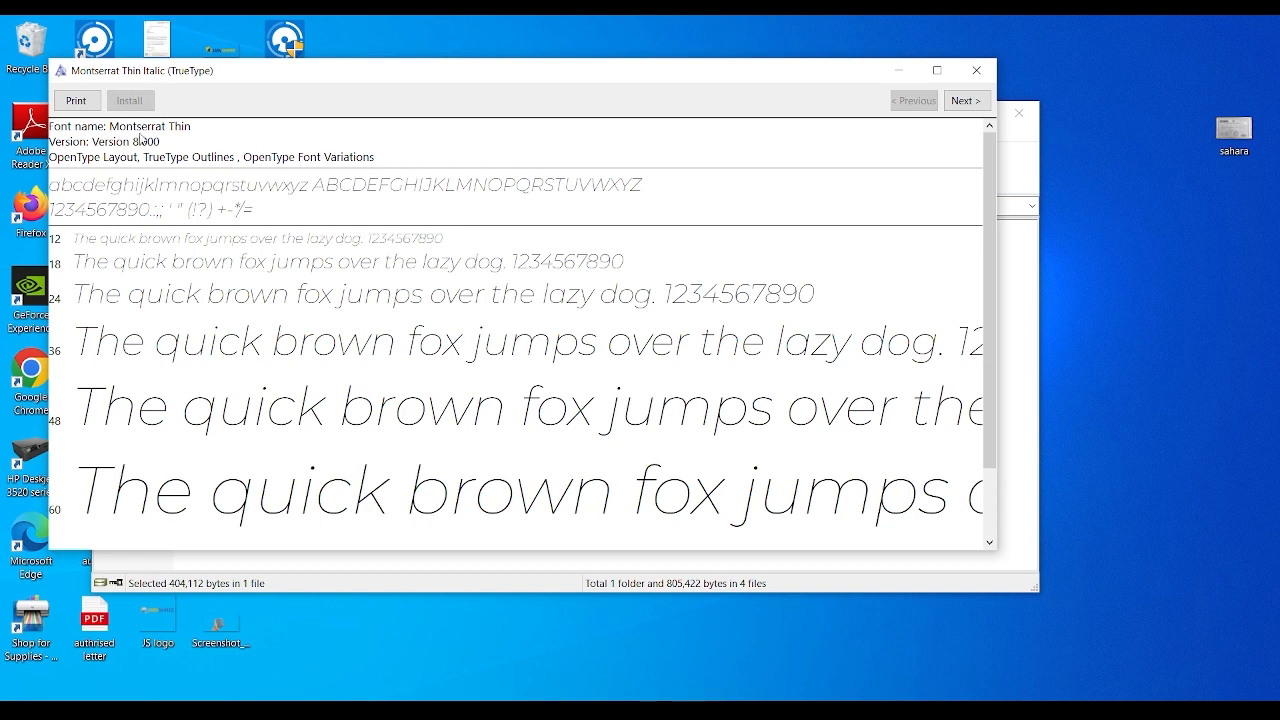
mouse_move(822, 92)
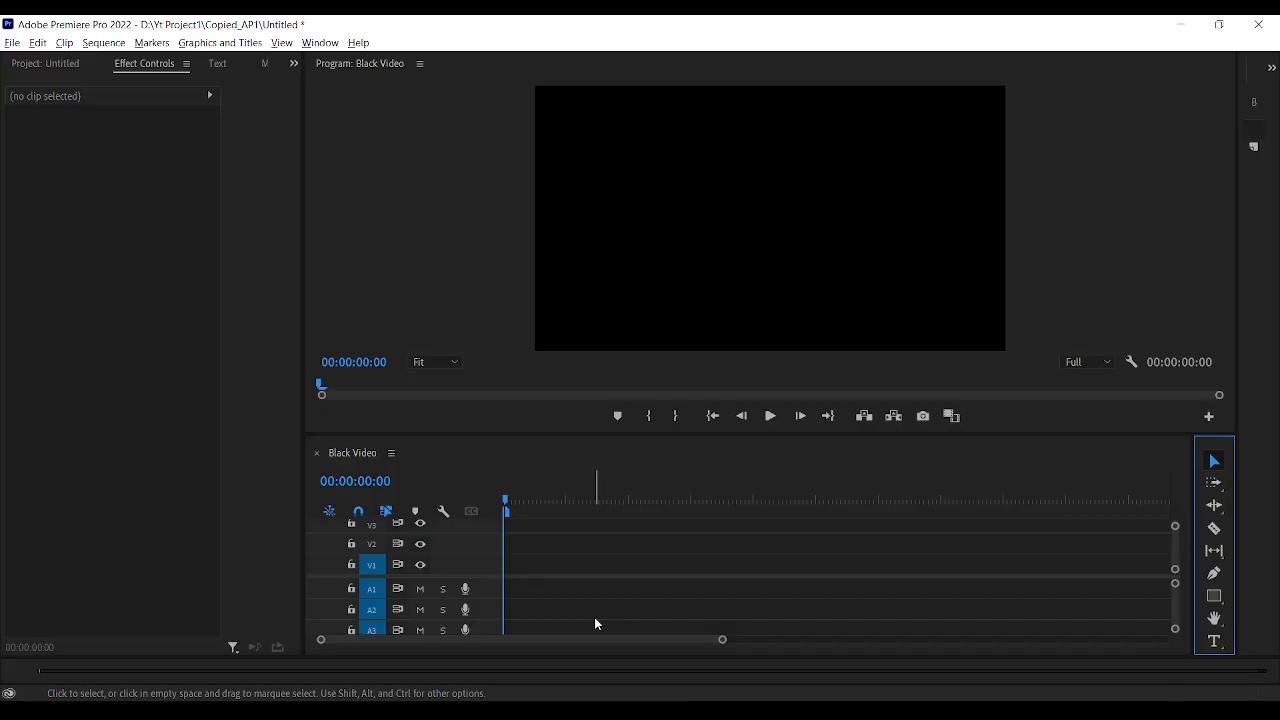
- Create a text layer on the Black Video frame and reveal its text settings
left_click(1214, 642)
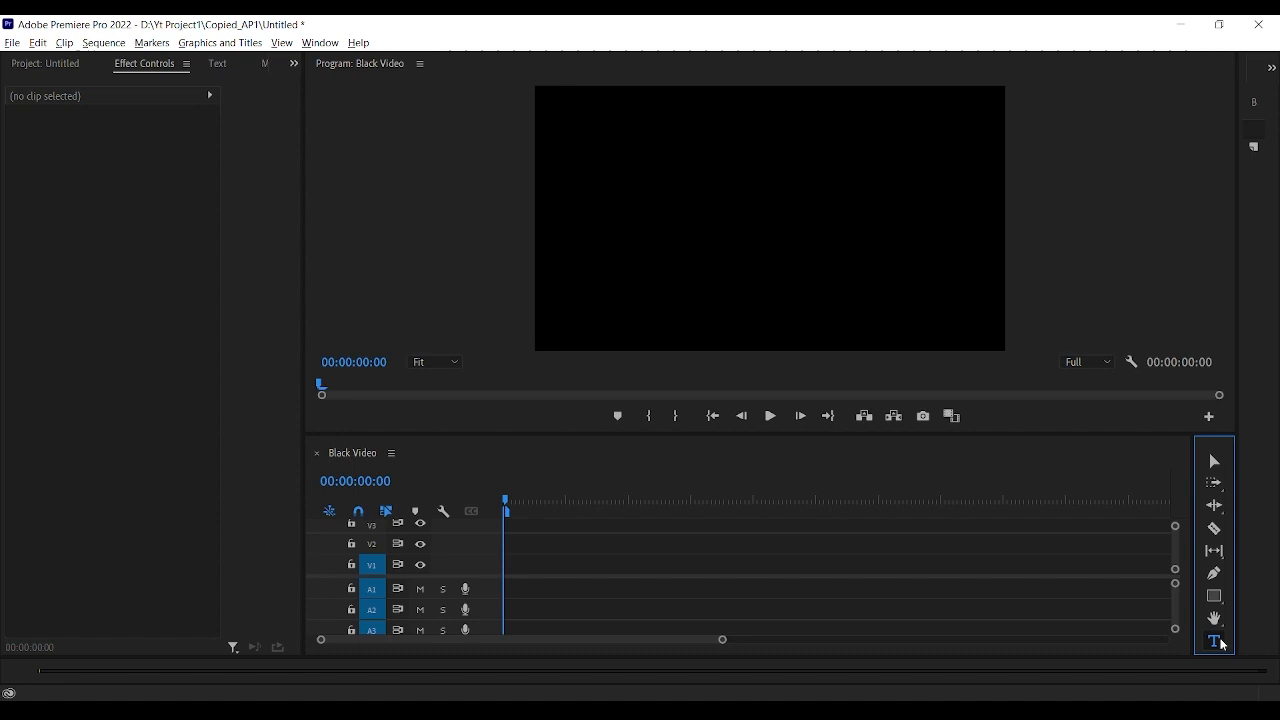
left_click(580, 180)
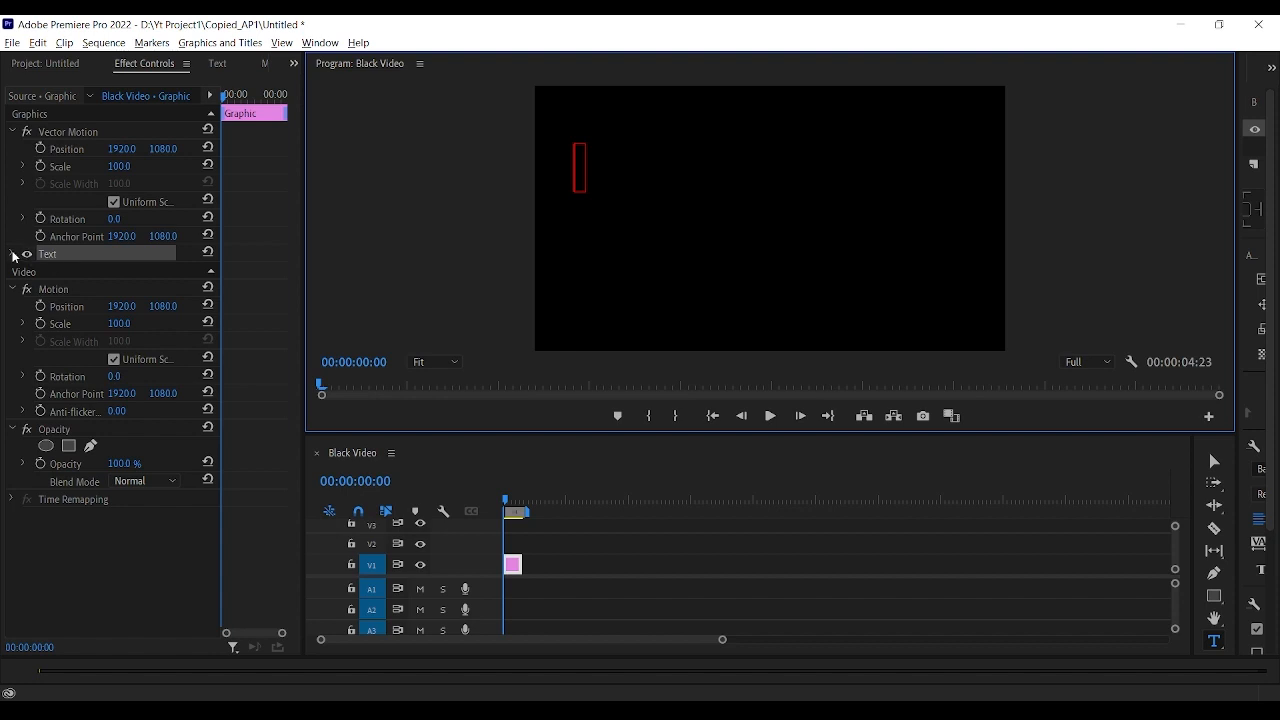
left_click(12, 252)
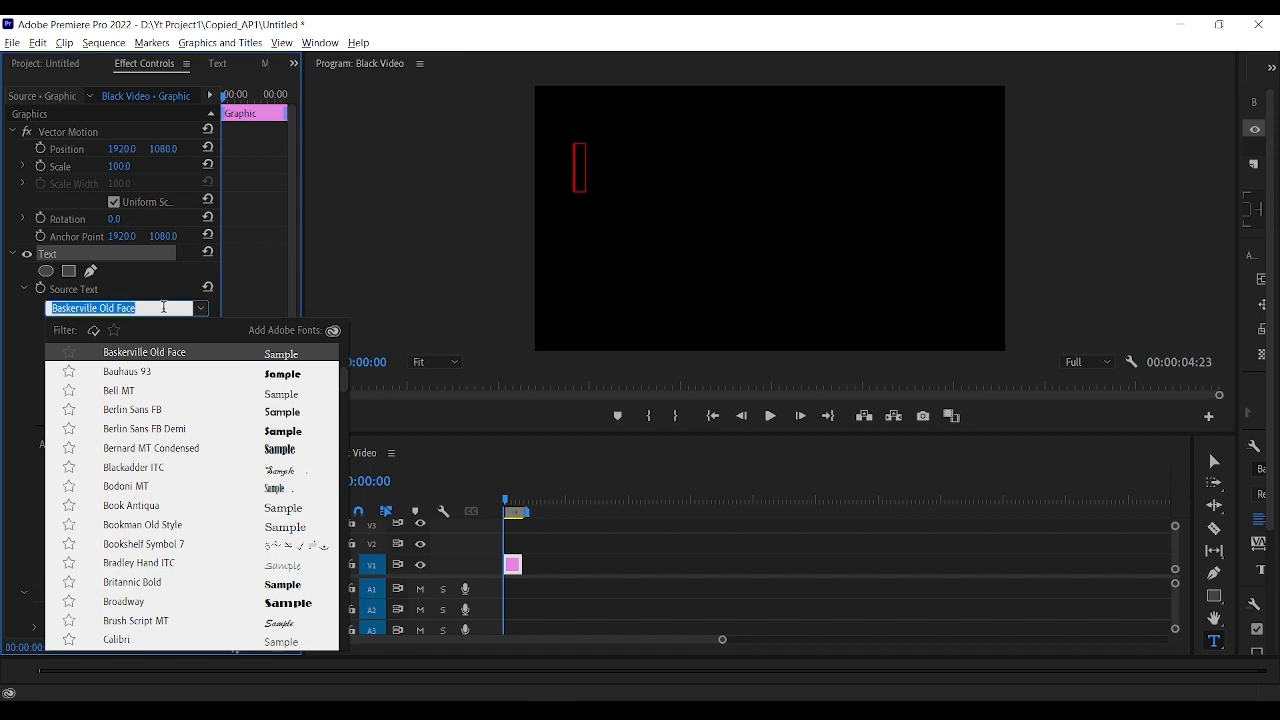
- Search 'mon' in the font list and set the text layer's font to Montserrat
type("mon")
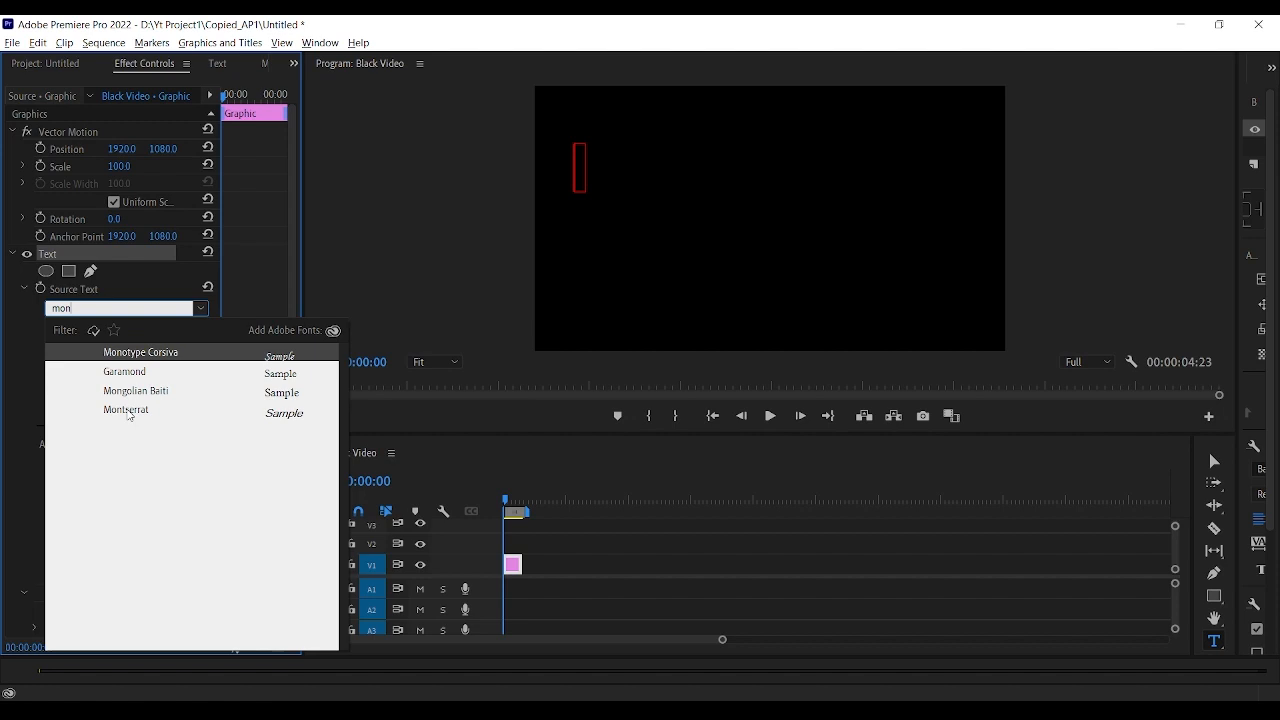
left_click(124, 410)
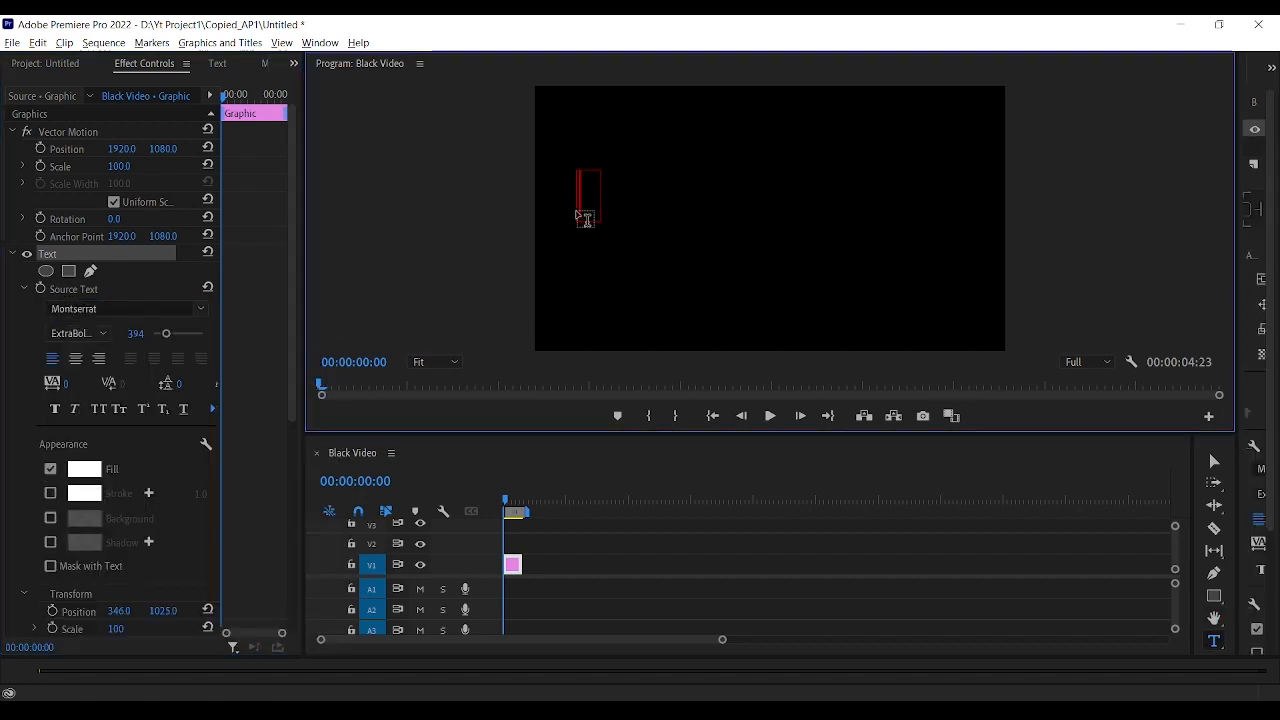
- Type the title 'Thanks For Watching' on the Black Video frame
type("Th")
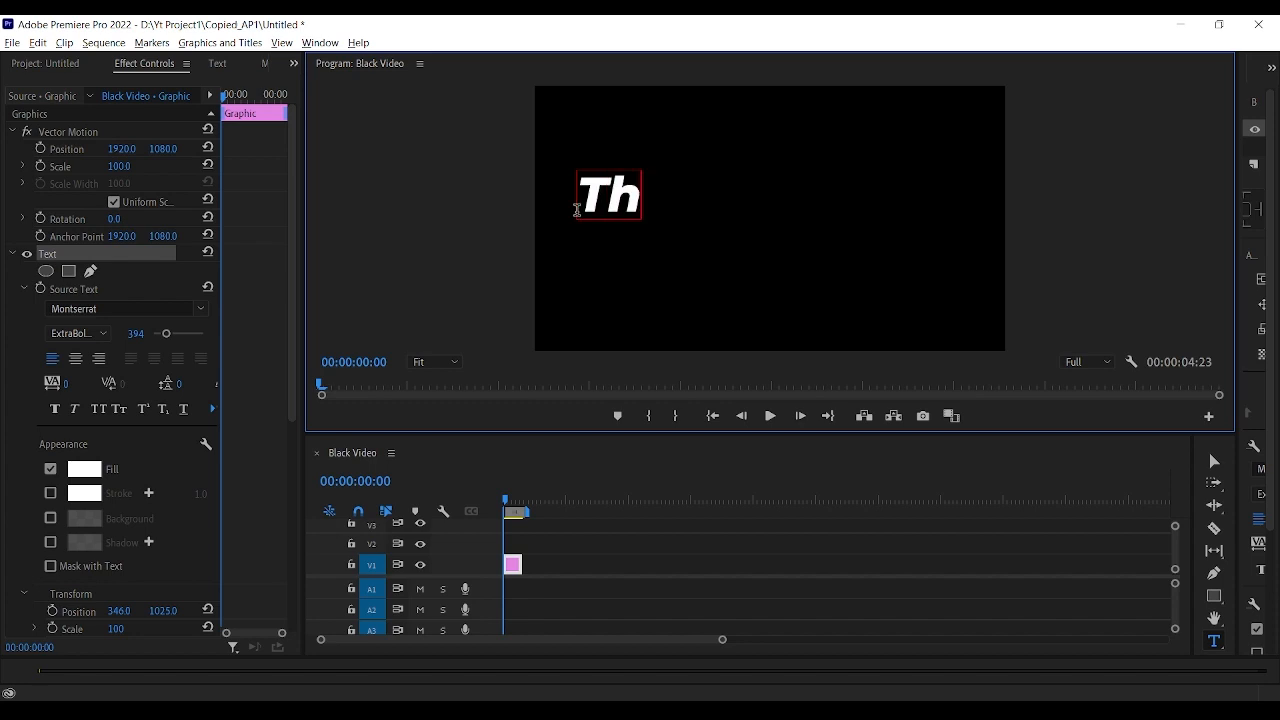
type("anks F")
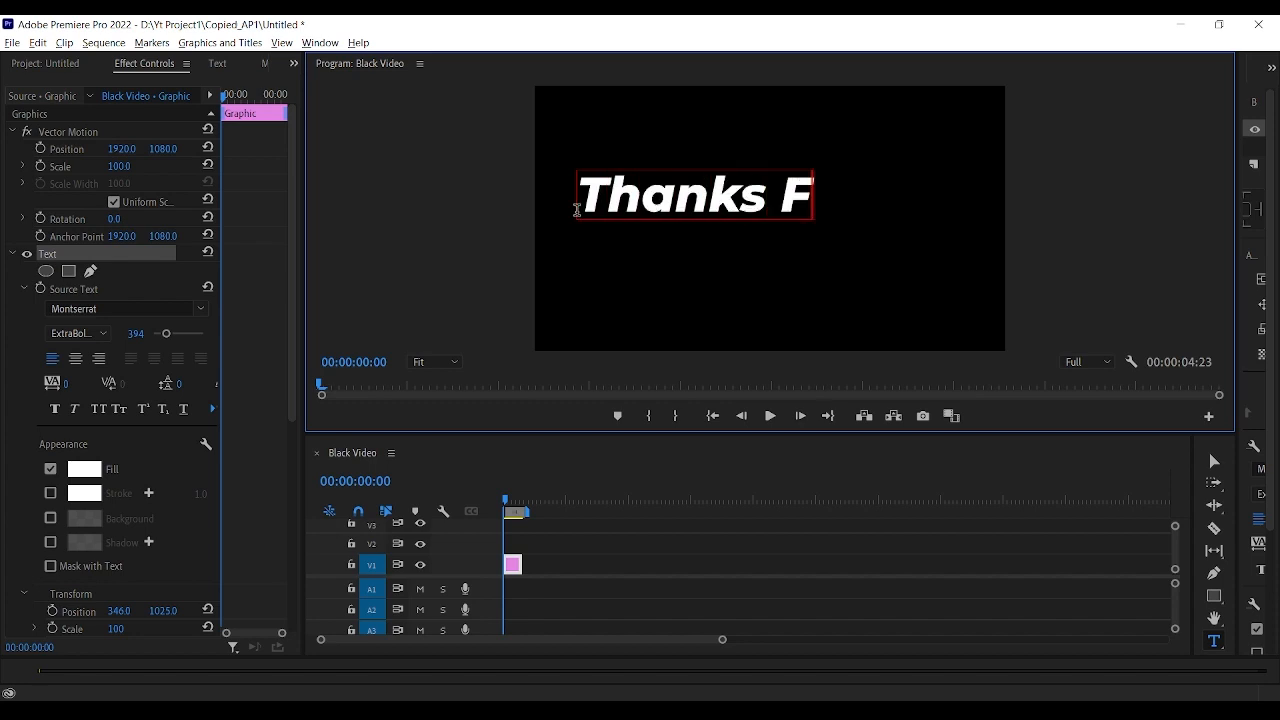
type("or W")
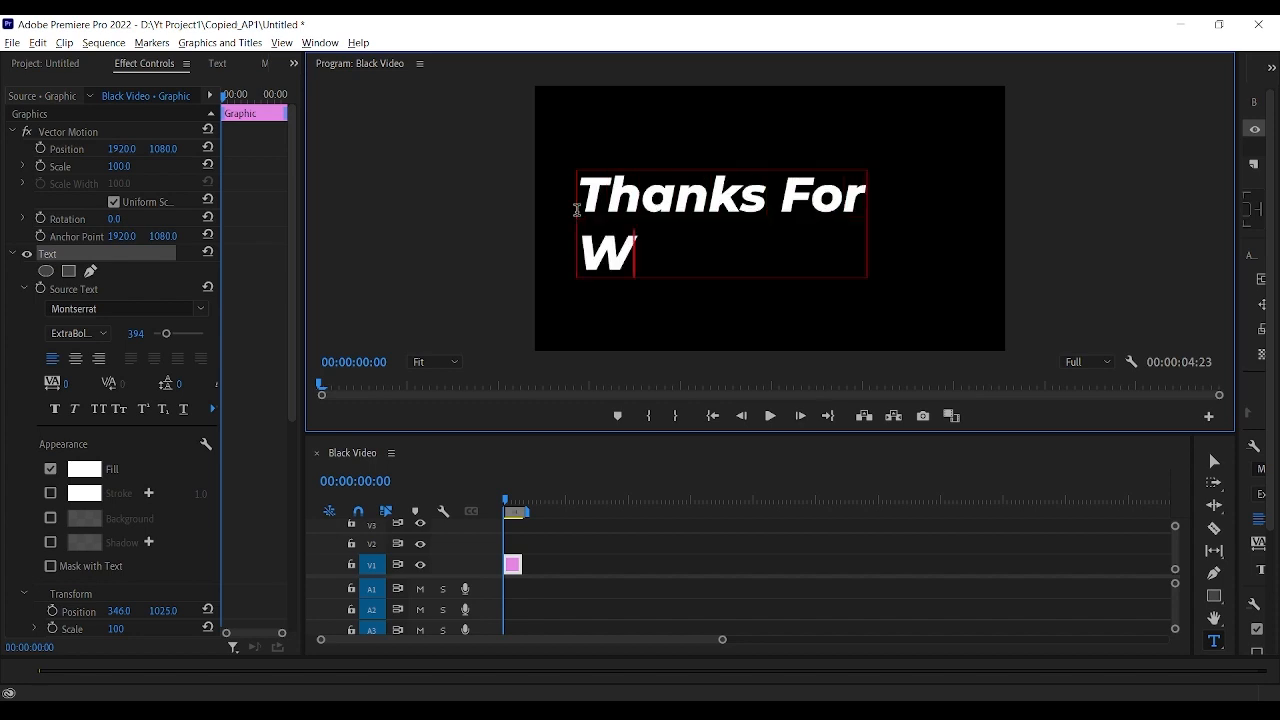
type("atching")
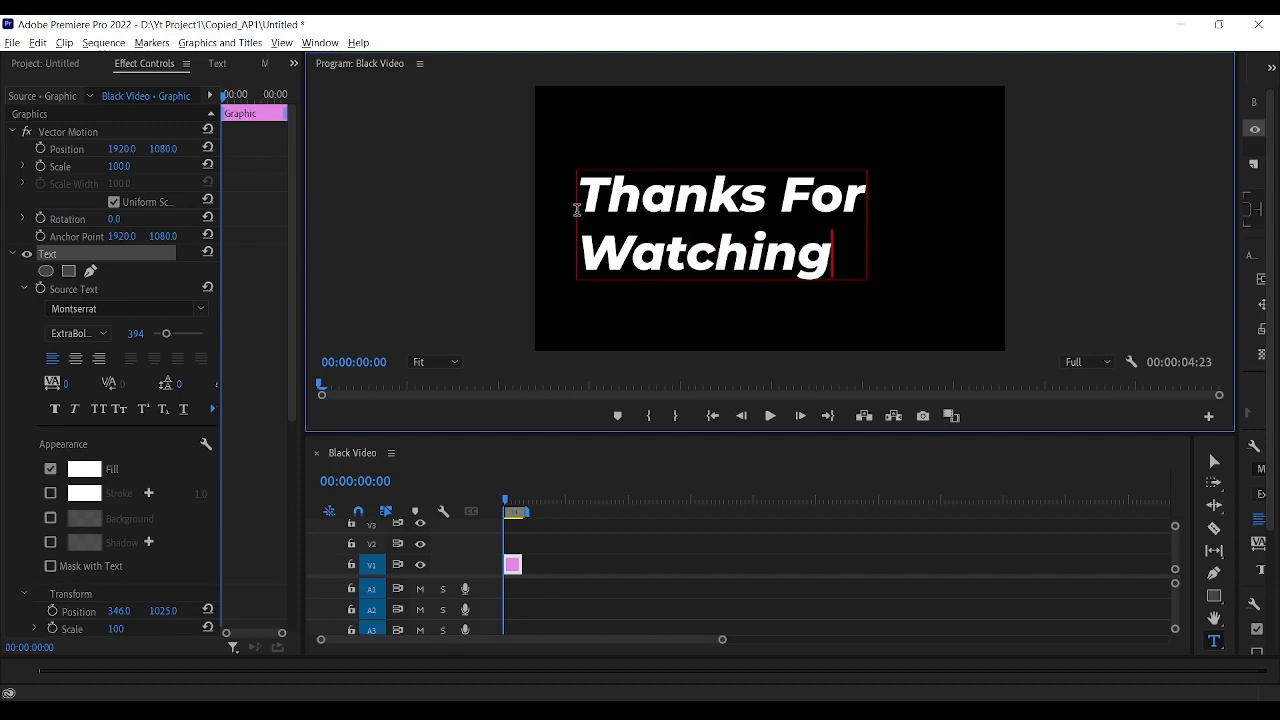